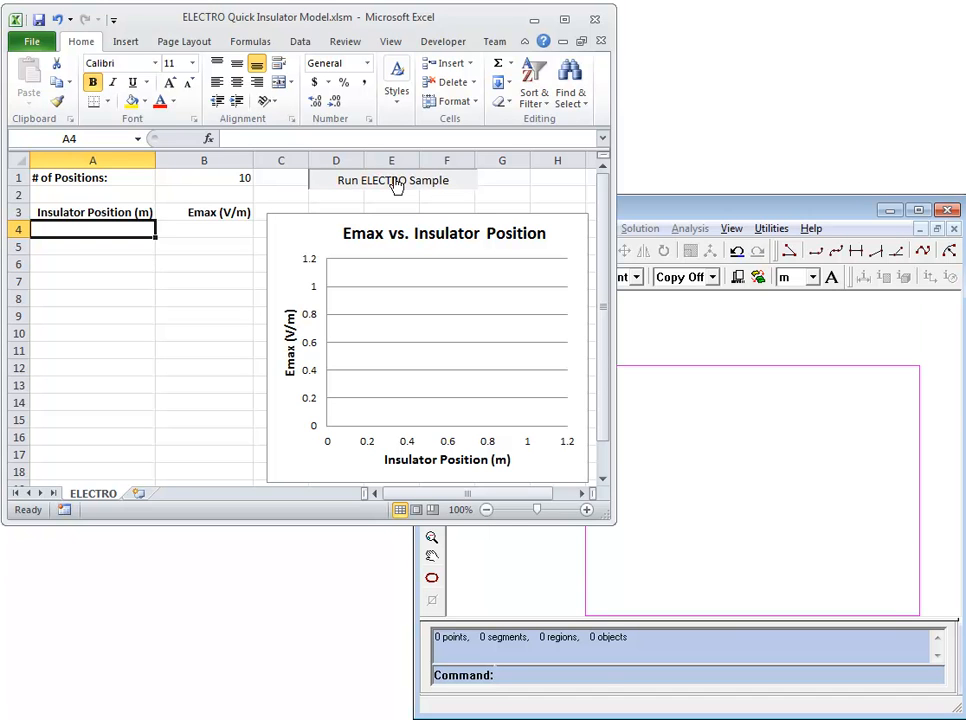
# Run the ELECTRO sample macro to fill Emax for positions 0 to 0.9 m and refresh the chart
pyautogui.click(392, 180)
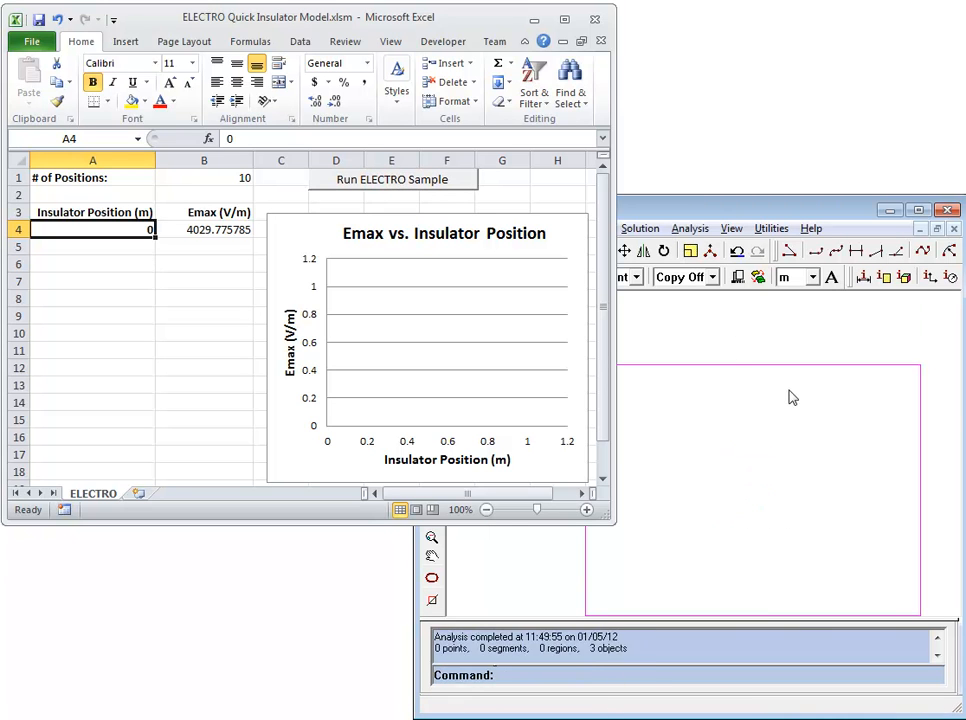
pyautogui.click(392, 180)
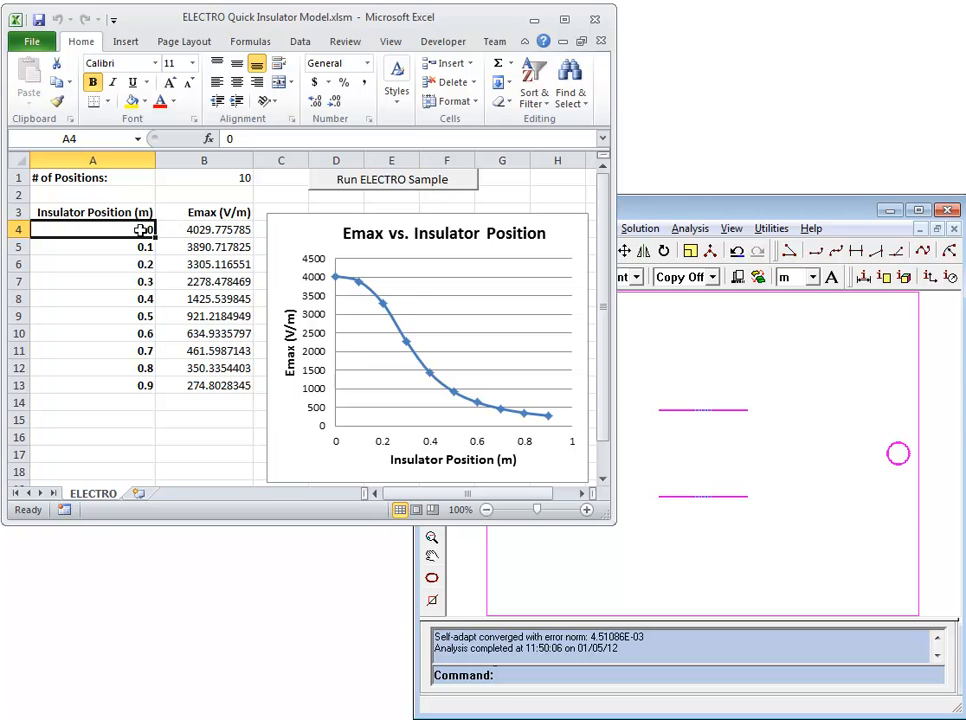
pyautogui.moveTo(136, 390)
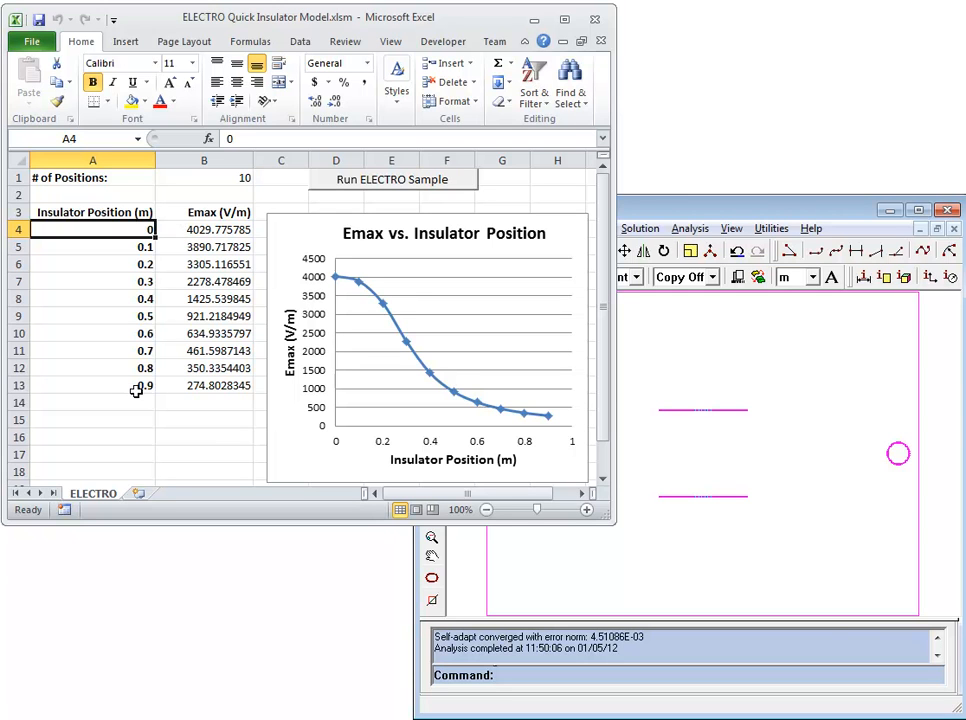
pyautogui.moveTo(336, 278)
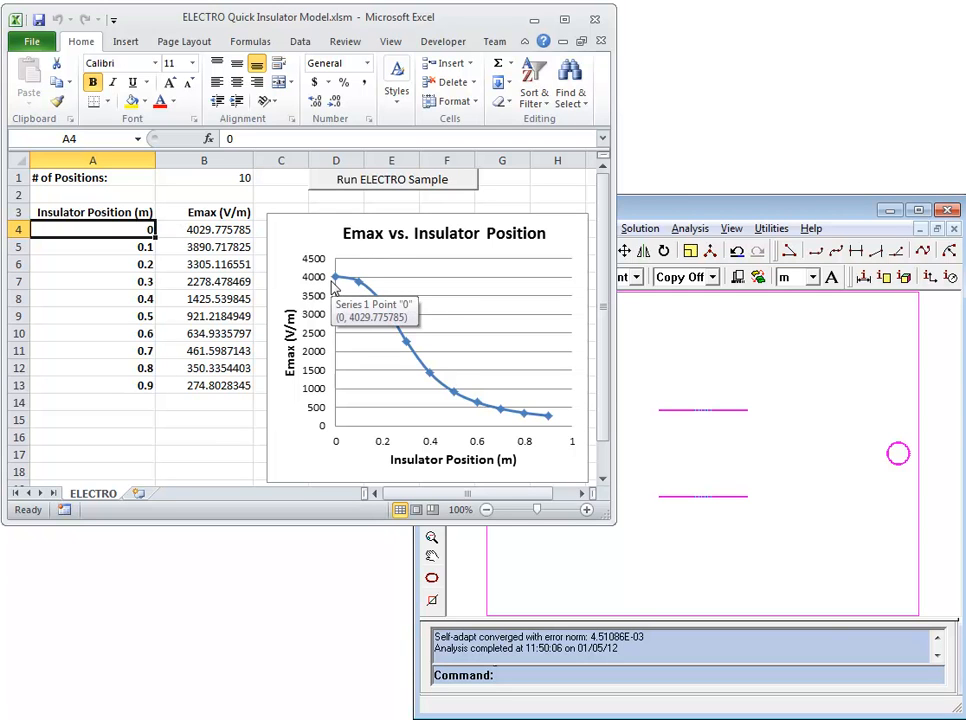
pyautogui.moveTo(300, 180)
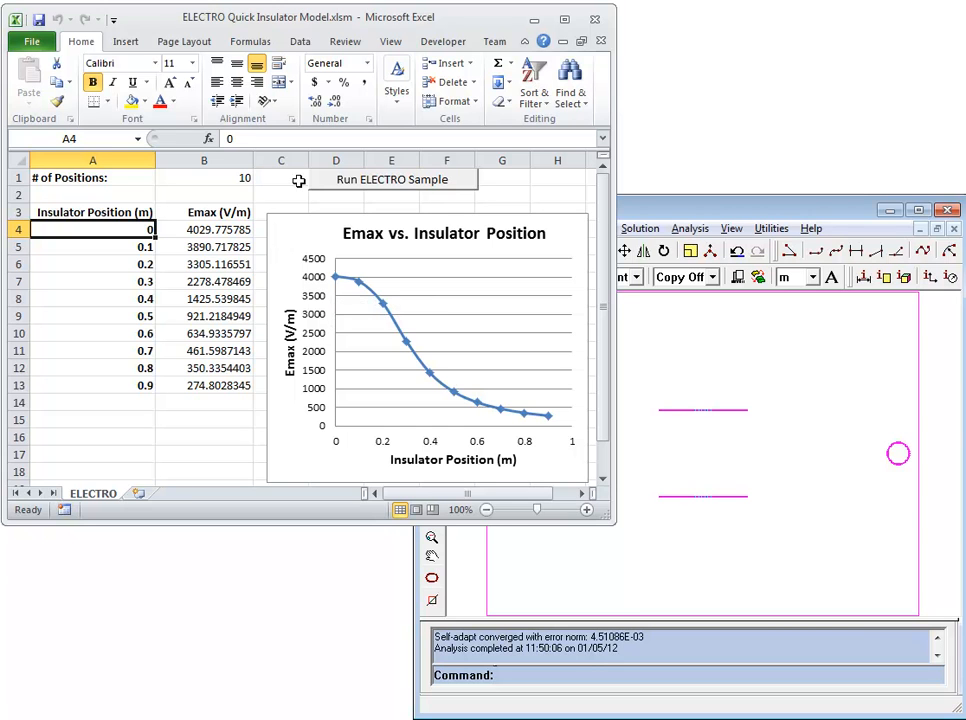
# Show the Developer ribbon with the macro tools
pyautogui.click(444, 40)
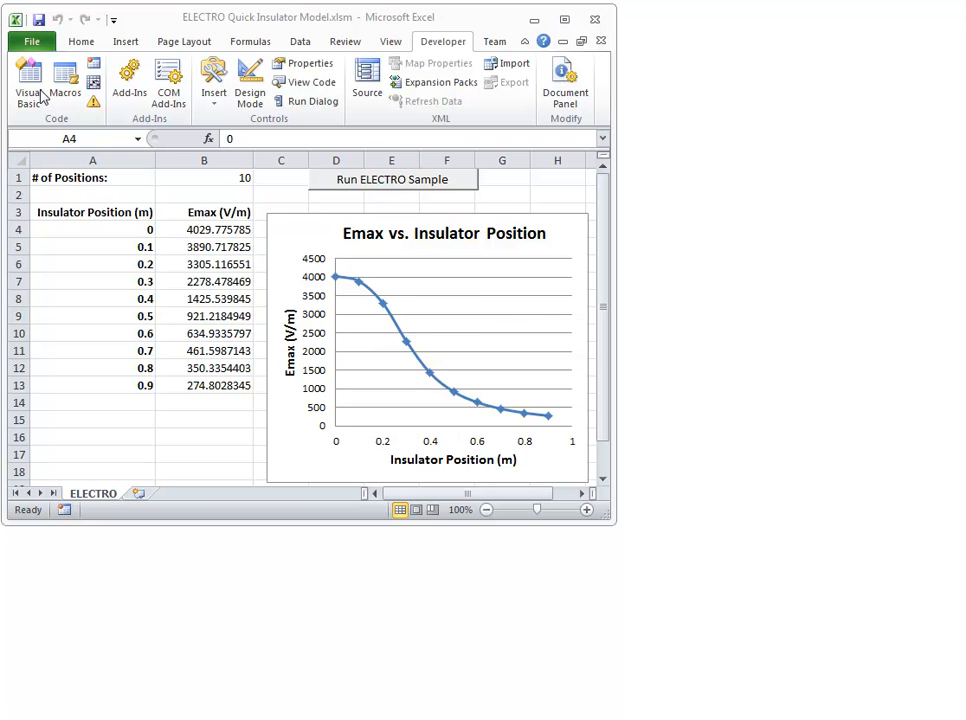
# View Module1's ELECTRO_Demo code with its object creation and geometry calls in the VBA editor
pyautogui.click(28, 78)
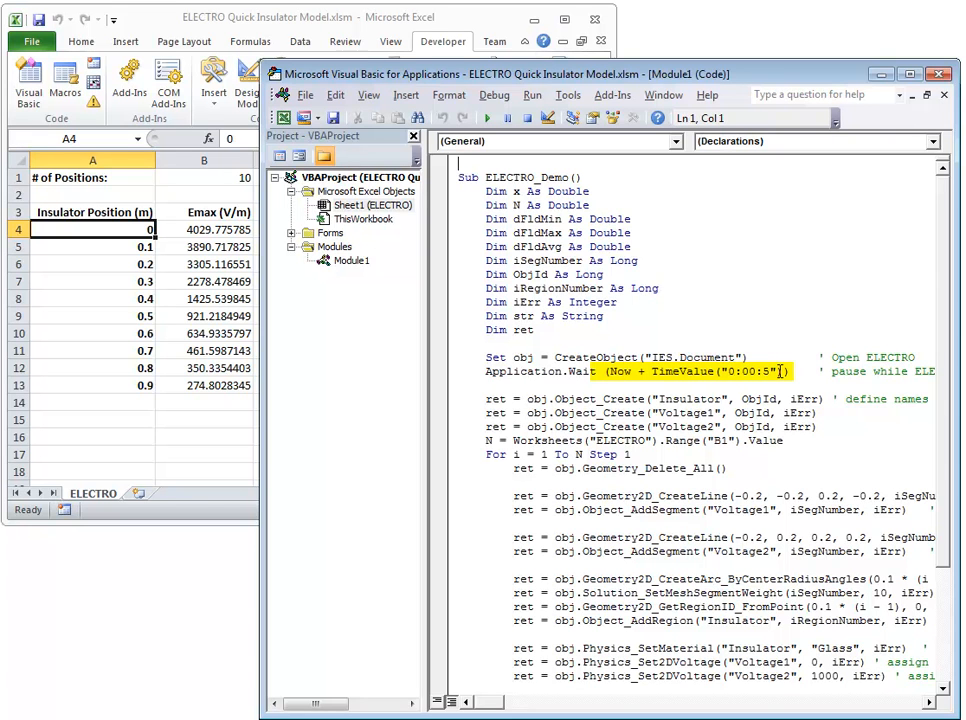
pyautogui.click(780, 356)
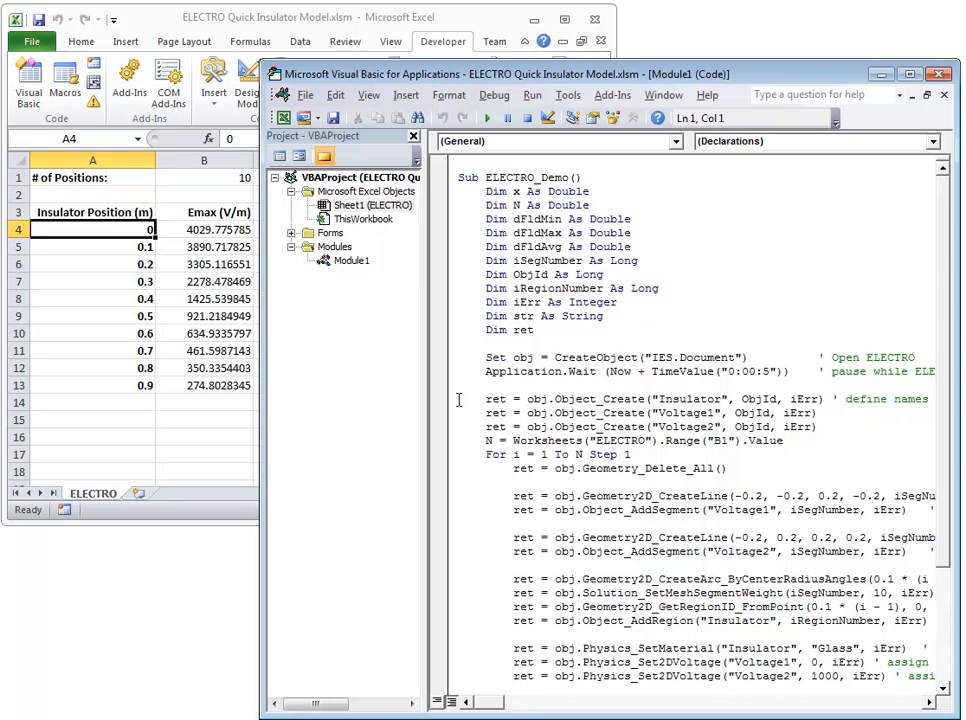
pyautogui.moveTo(488, 400); pyautogui.dragTo(820, 442)
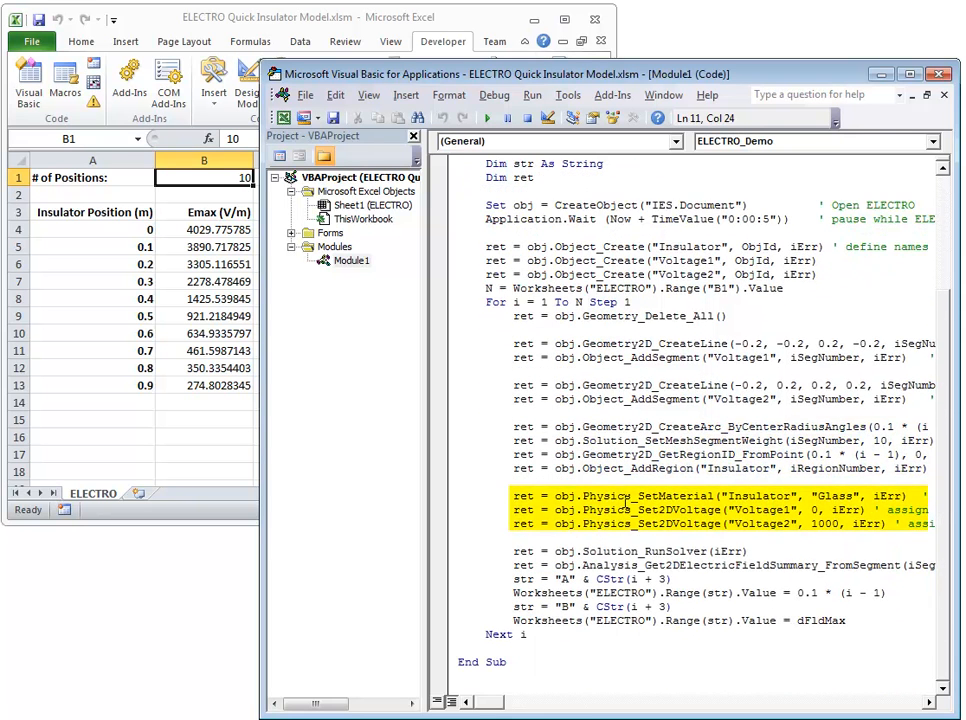
pyautogui.moveTo(670, 496)
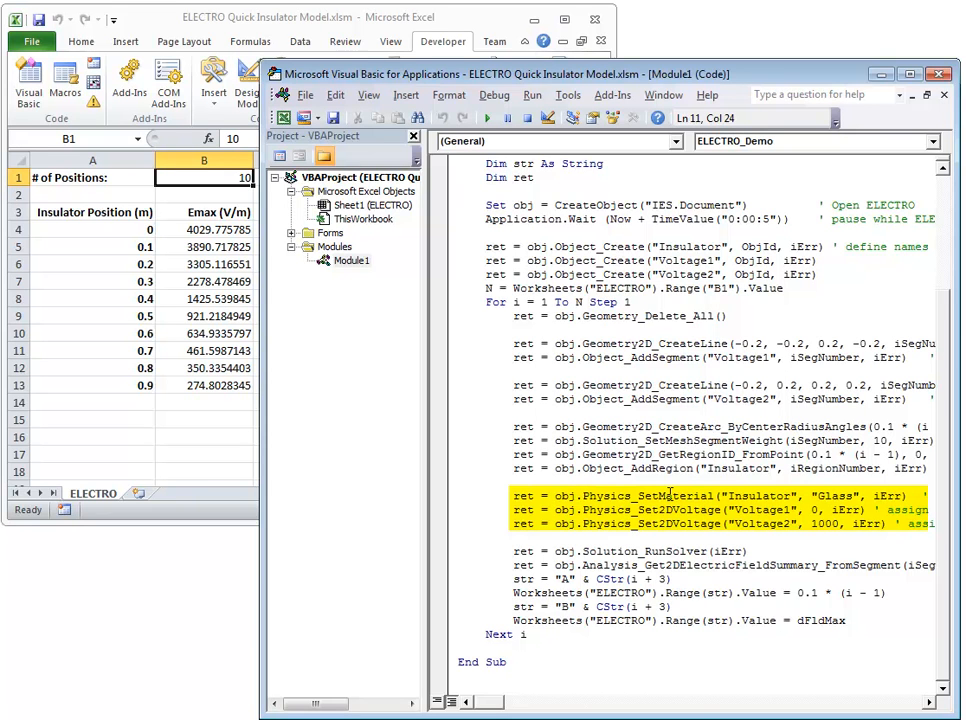